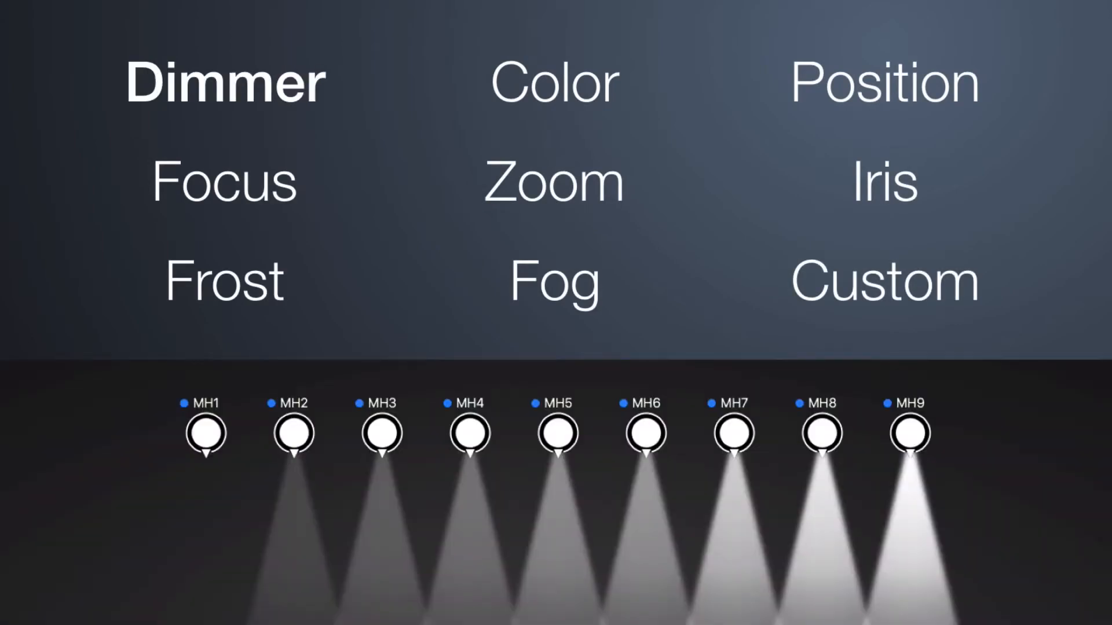
Select the nine orange moving heads, MH1 through MH9, on the stage view.
left_click(883, 182)
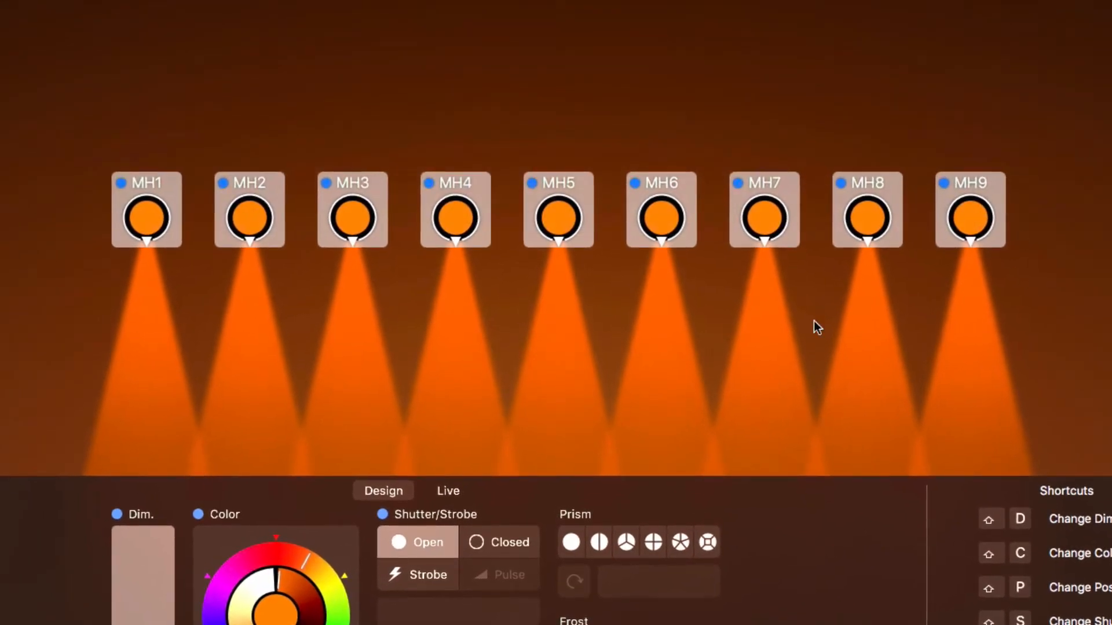
Add a Color Fanning to MH1–MH9, orange to green, and review the fixture-order options.
left_click(231, 514)
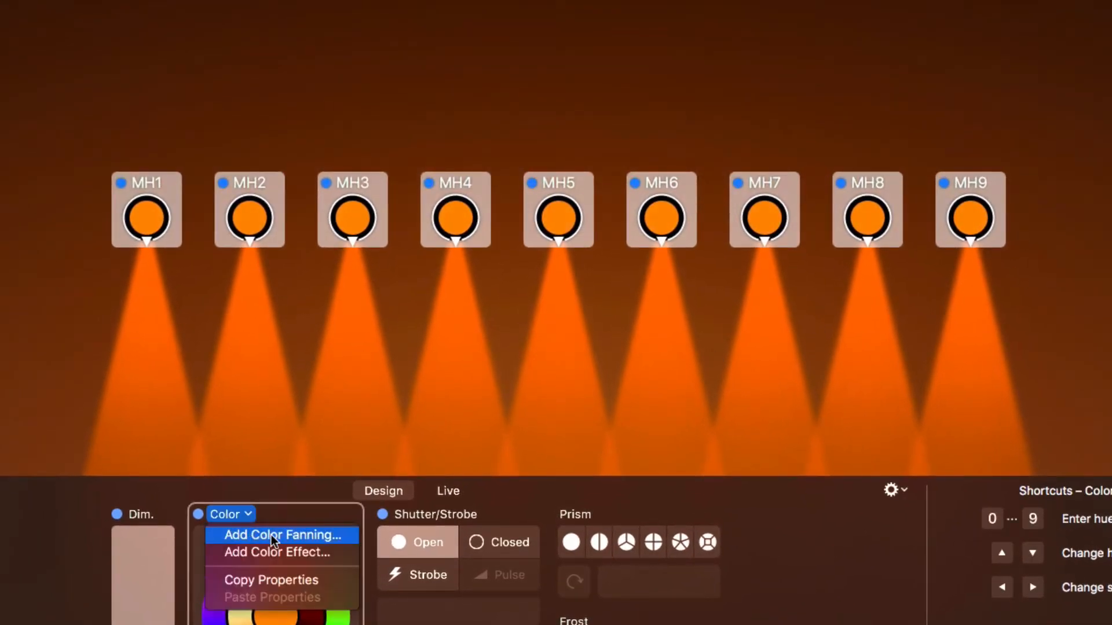
left_click(281, 534)
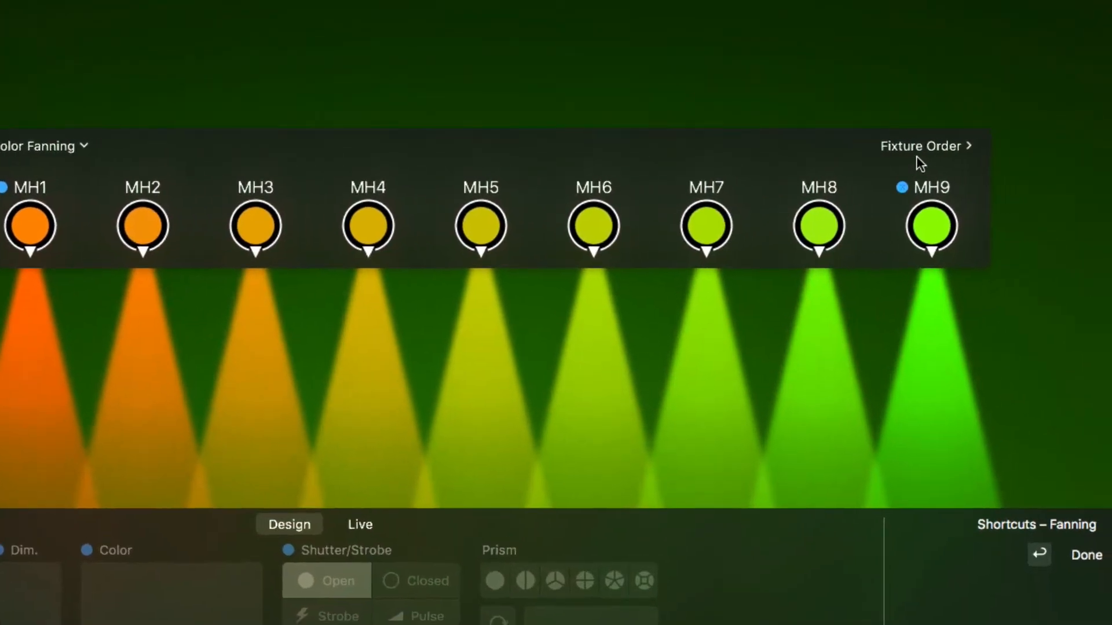
left_click(921, 146)
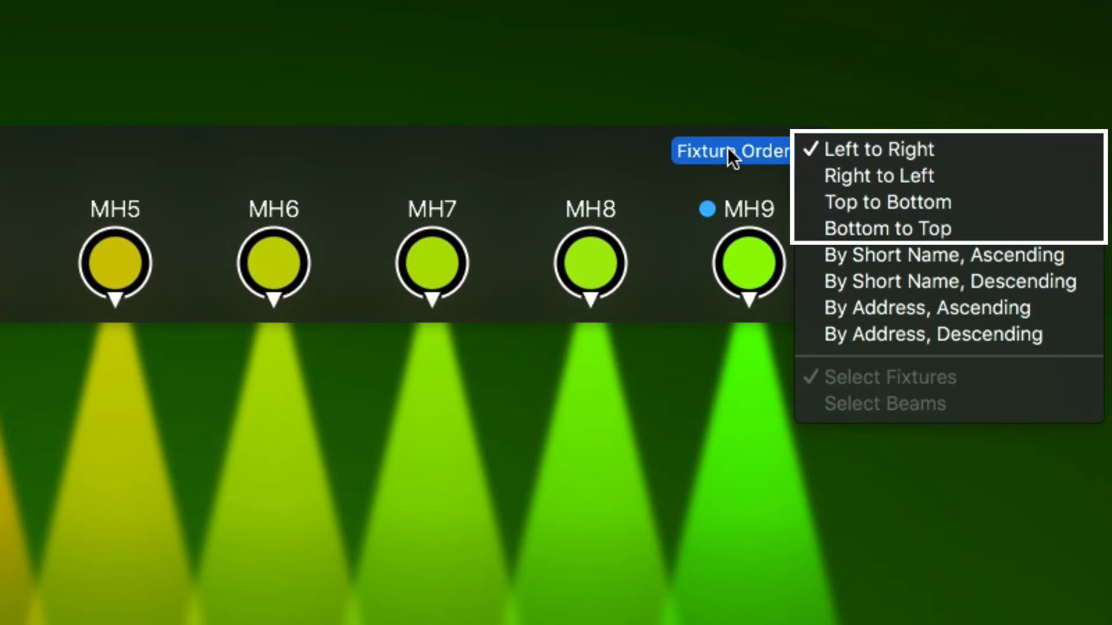
mouse_move(943, 268)
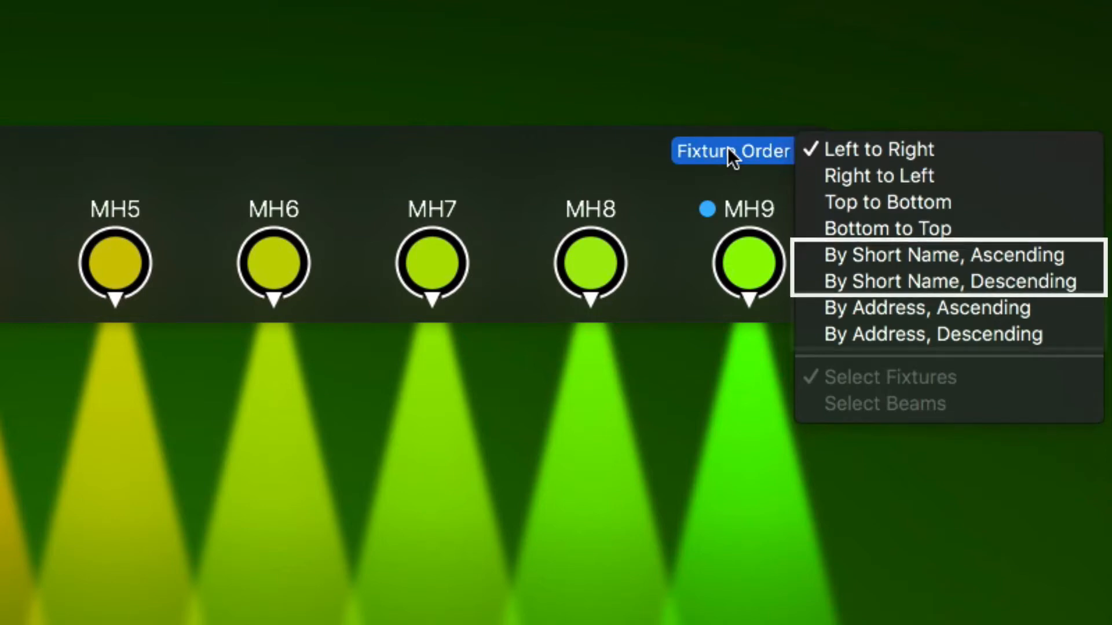
mouse_move(915, 320)
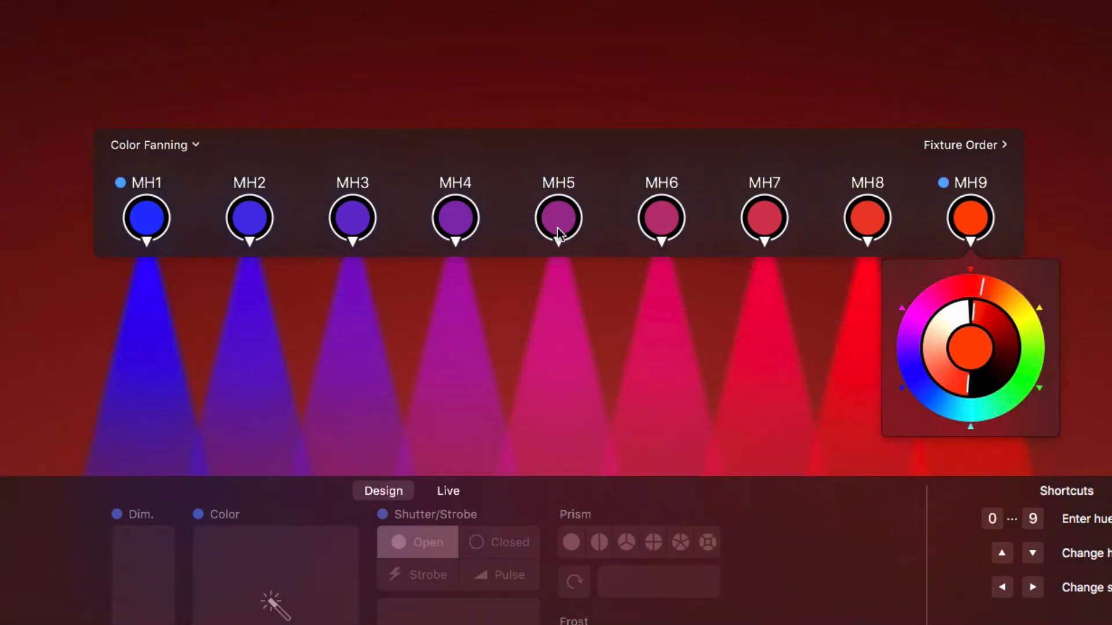
Add an intermediate colour point on MH5 in the blue-to-red fan.
left_click(558, 217)
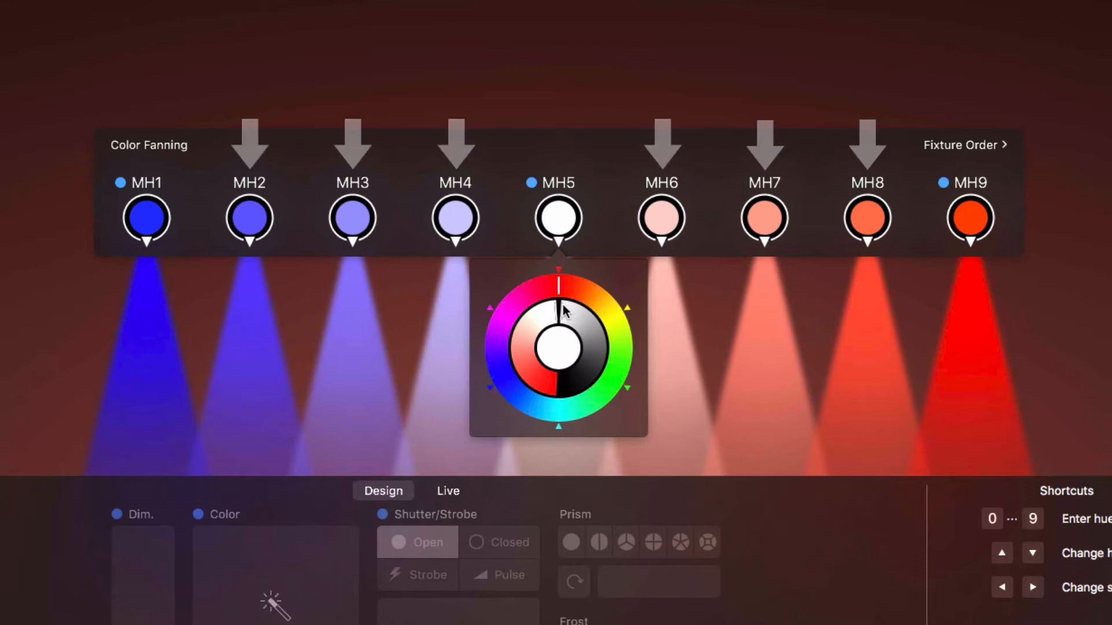
mouse_move(531, 192)
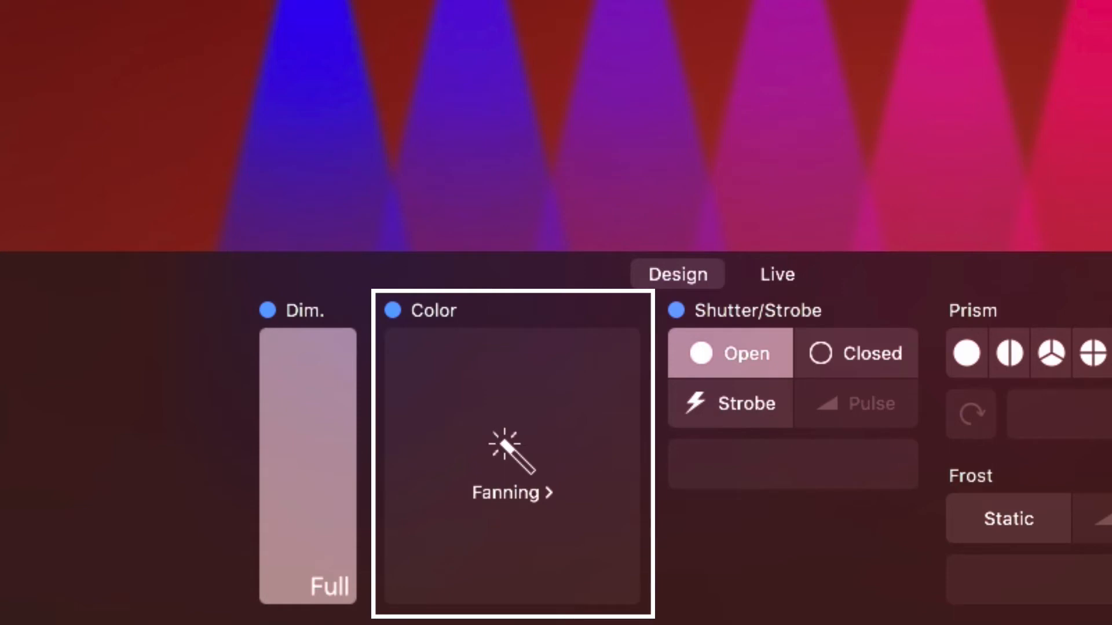
Reopen the Color Fanning editor, toggling it closed and open again with Shift+C.
left_click(511, 458)
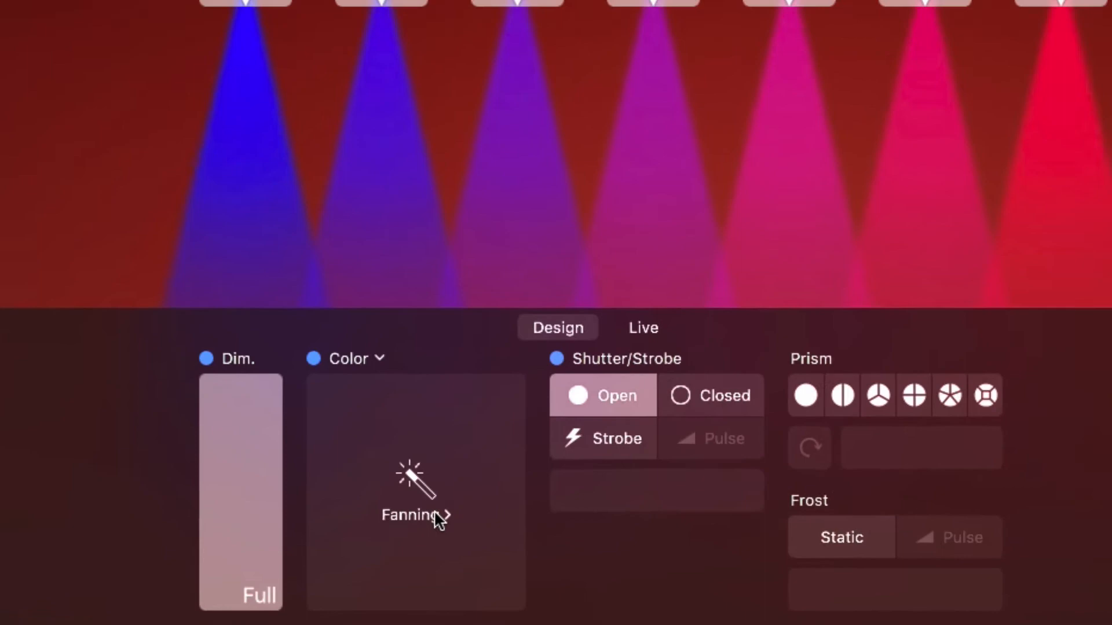
key("shift+c")
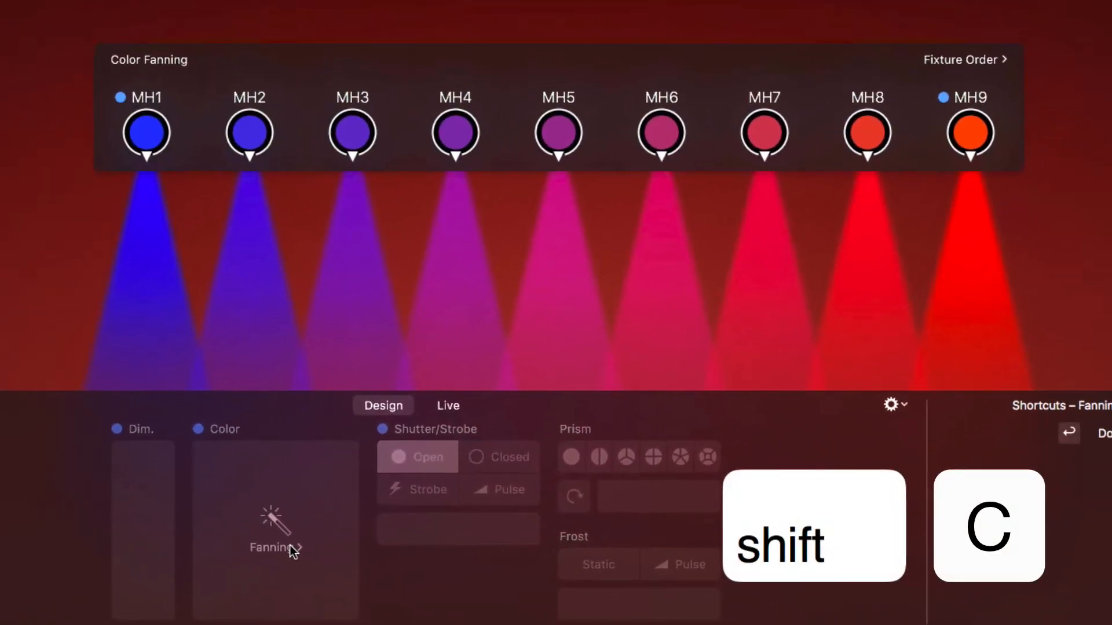
key("shift+c")
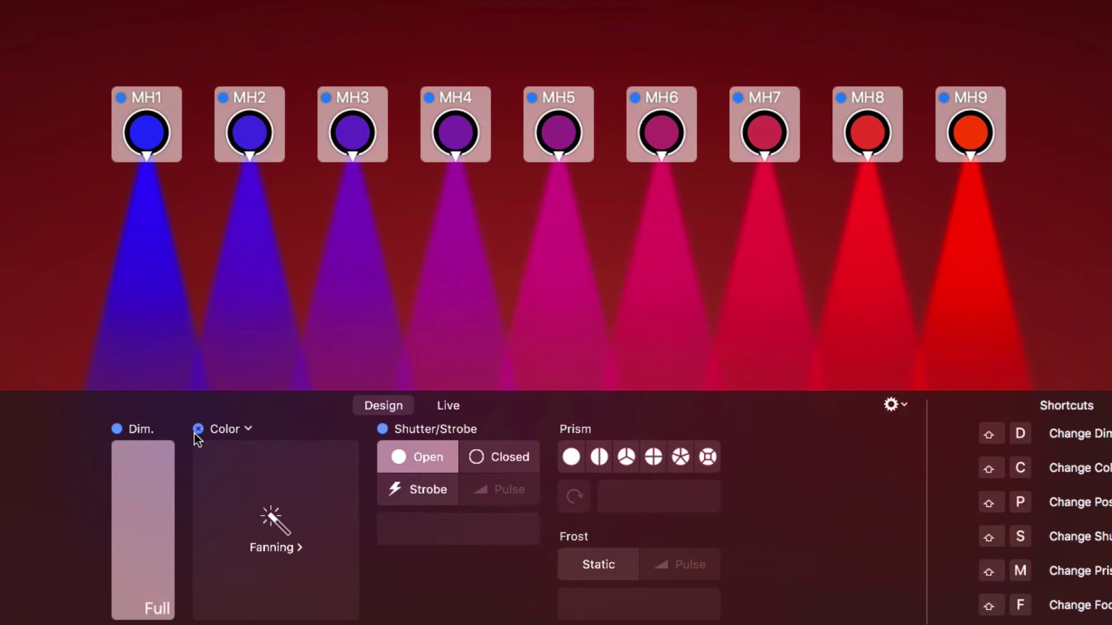
Close the Color Fanning bar with Done, keeping MH1–MH9 graded blue to red.
left_click(224, 429)
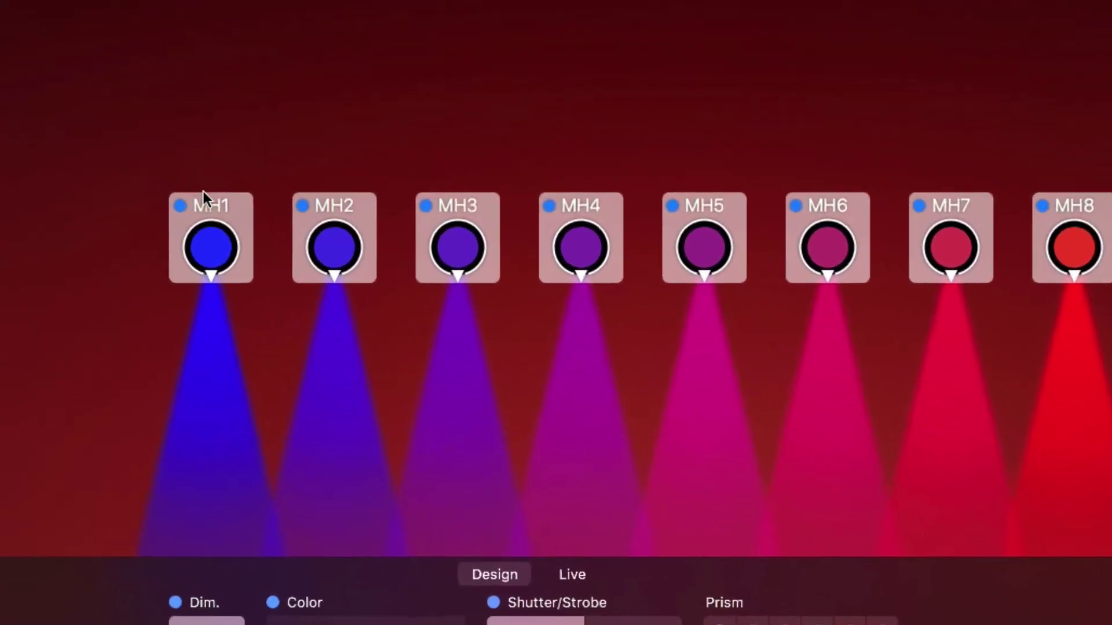
Add a pan-only Position Fanning from MH1, adjusting the MH9 and MH5 pan angles.
right_click(211, 249)
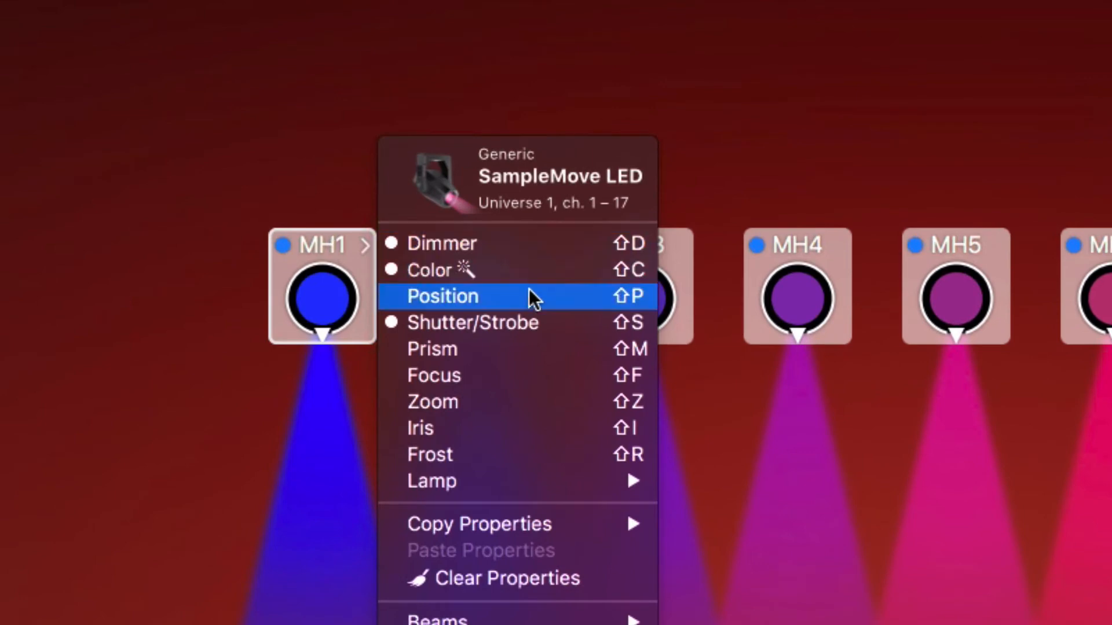
left_click(442, 296)
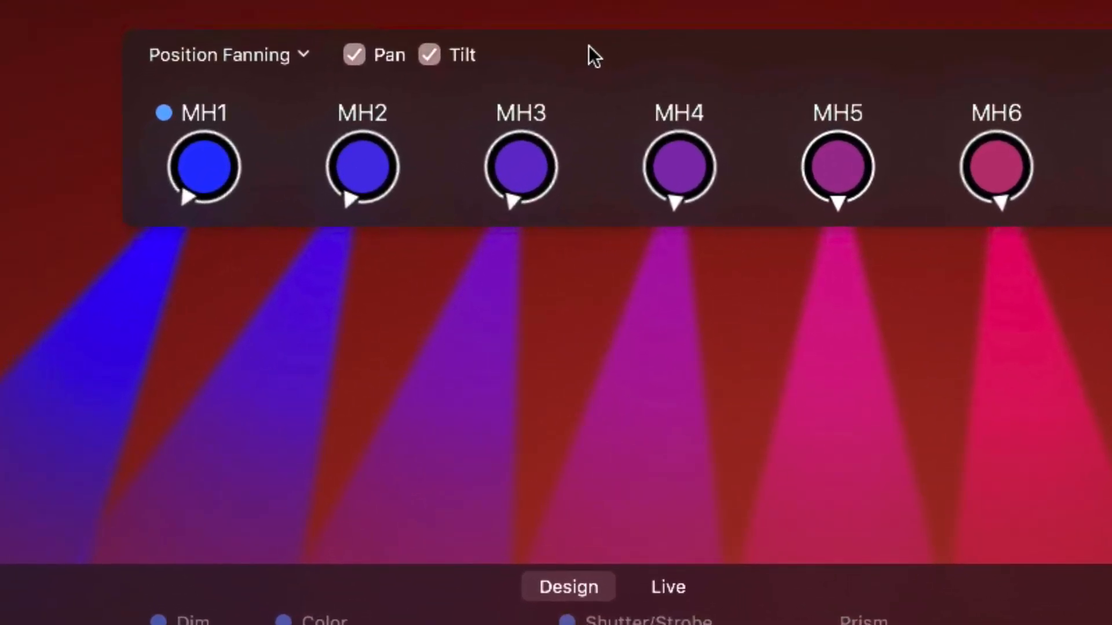
left_click(429, 55)
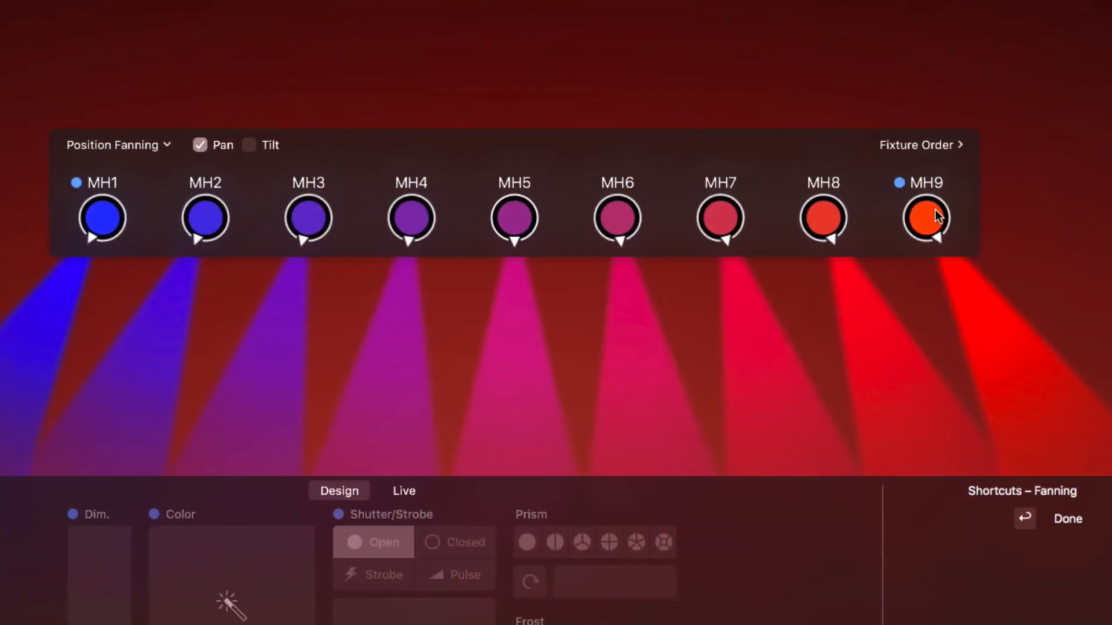
left_click(922, 217)
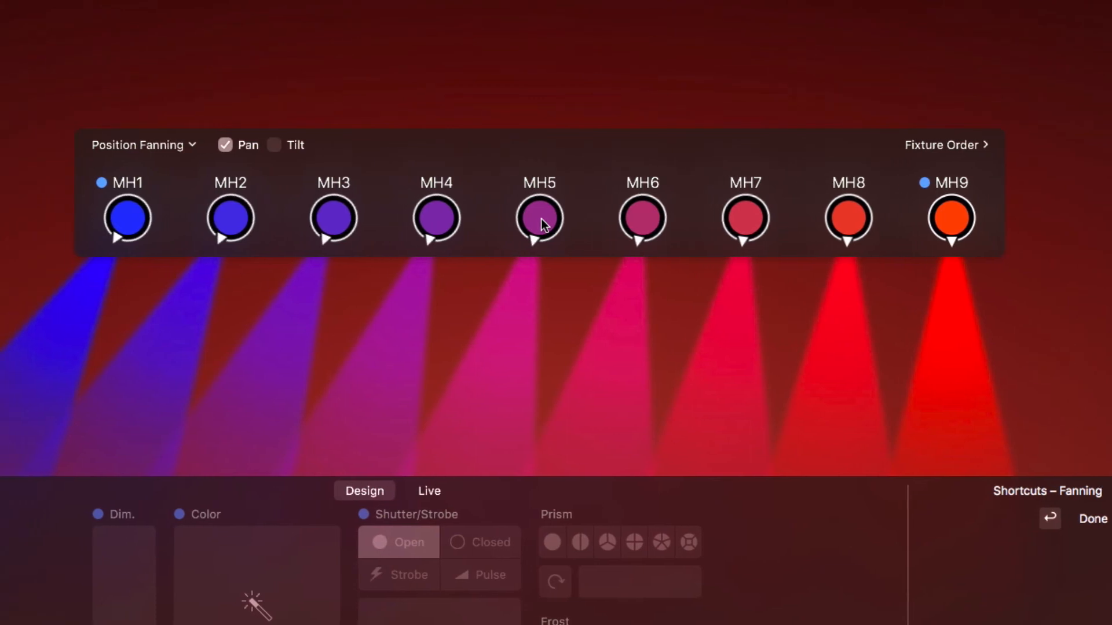
left_click(540, 218)
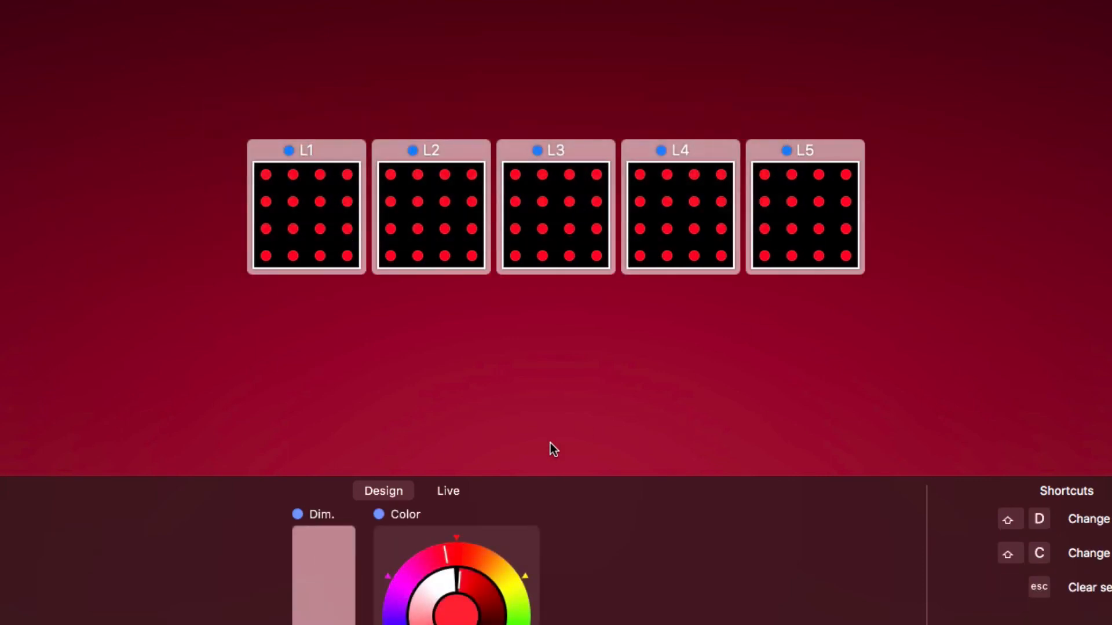
Add a Color Fanning across L1–L5, red to yellow, and view fixture-order choices.
left_click(412, 514)
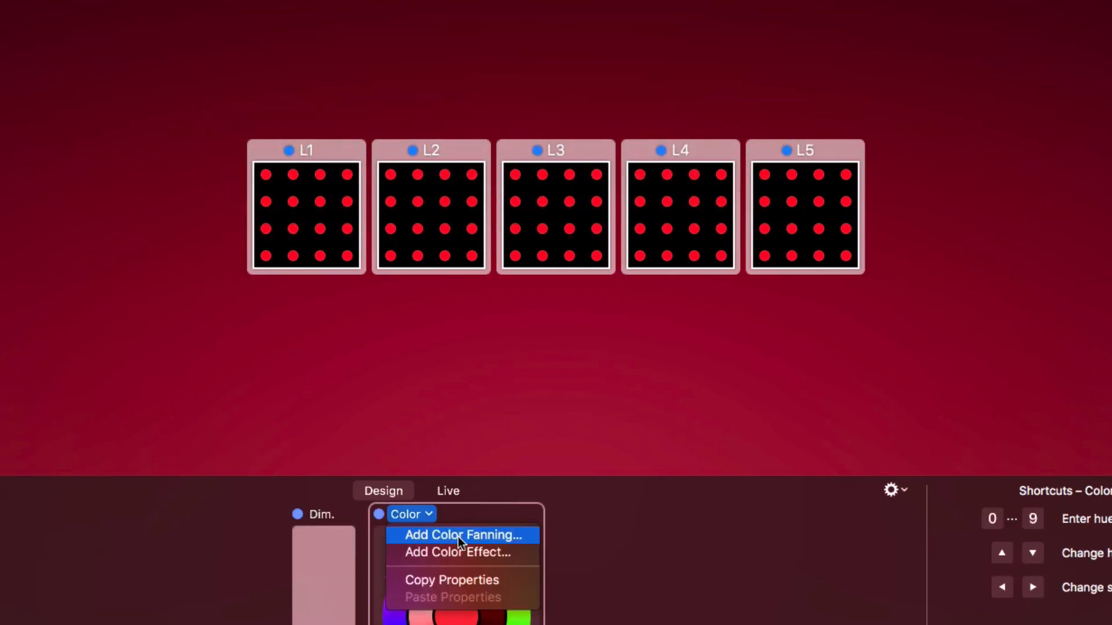
left_click(461, 535)
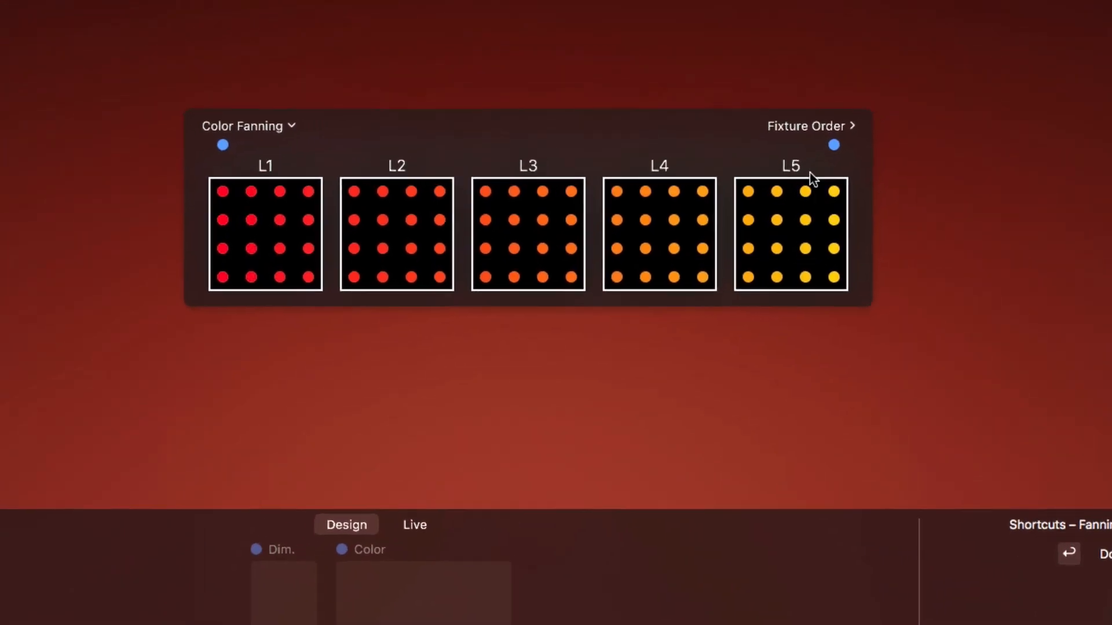
left_click(805, 126)
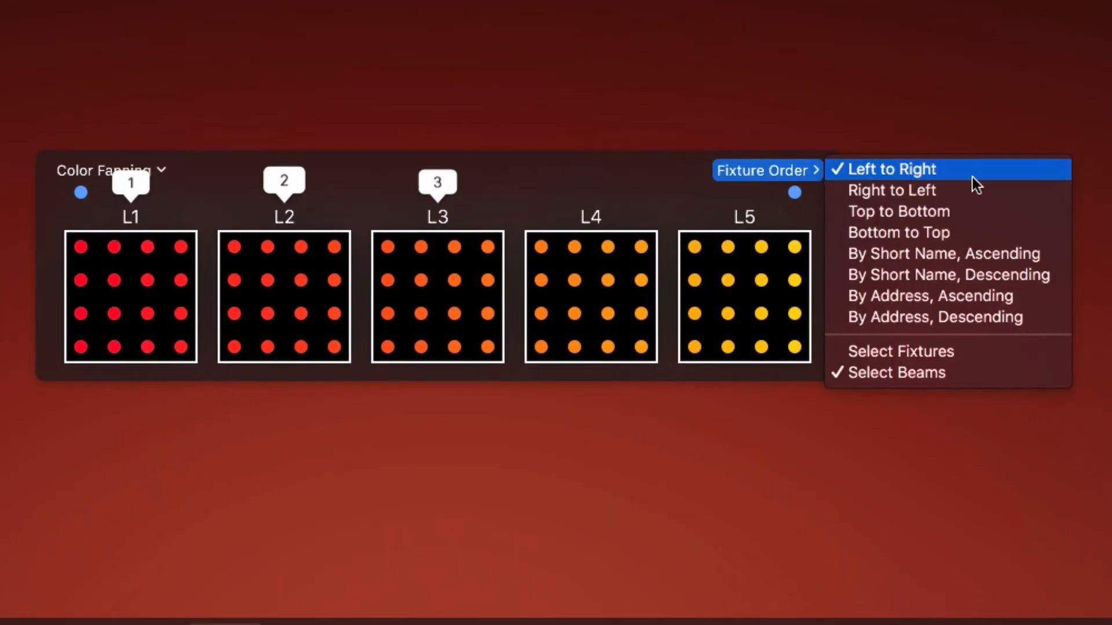